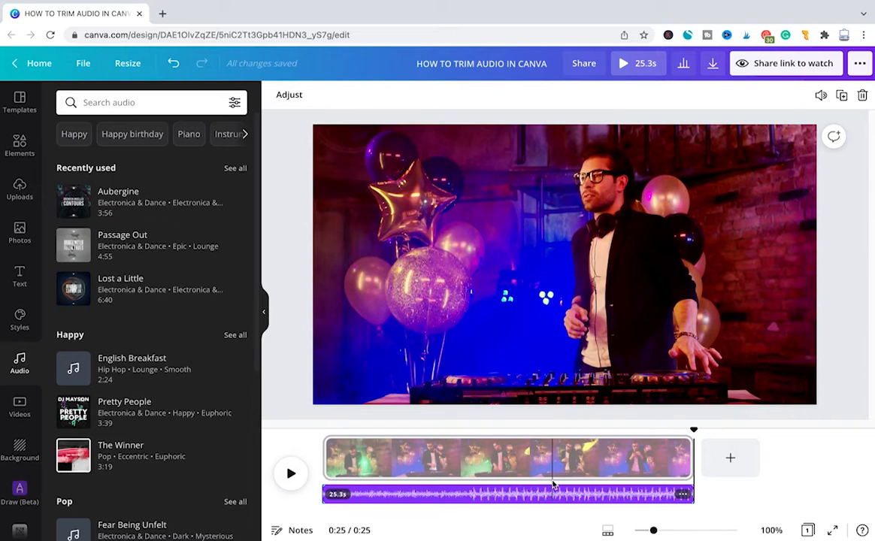
mouse_move(485, 346)
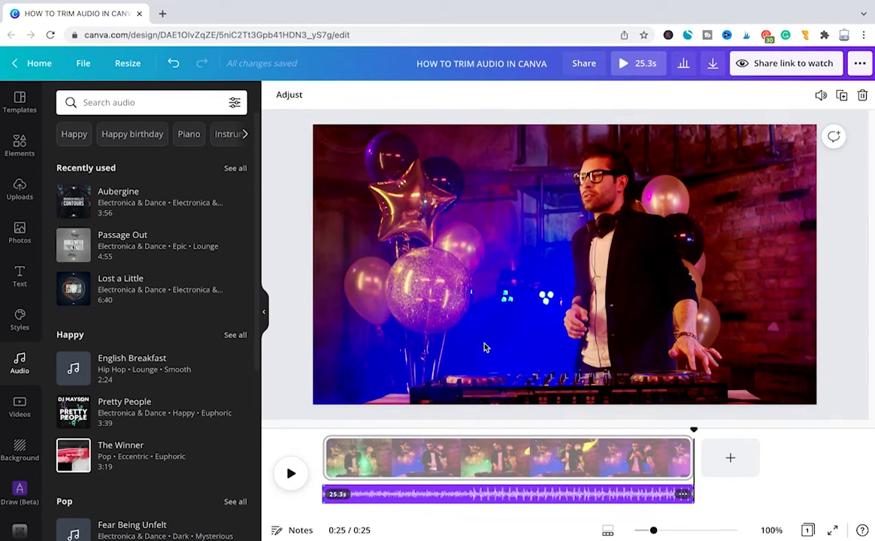
mouse_move(344, 349)
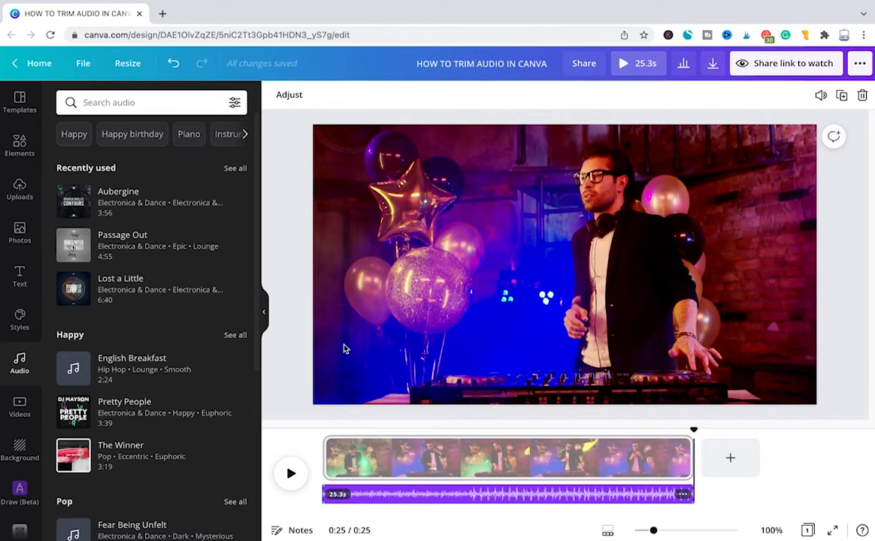
mouse_move(59, 286)
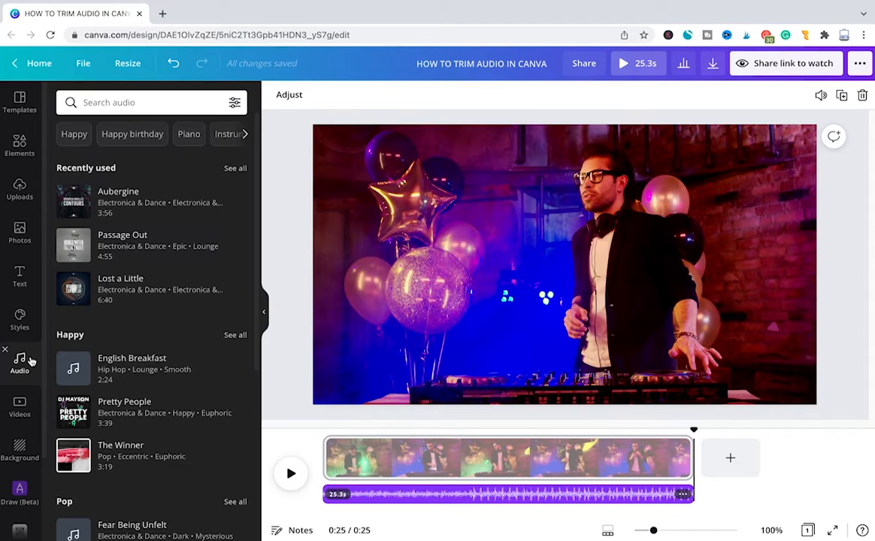
mouse_move(152, 188)
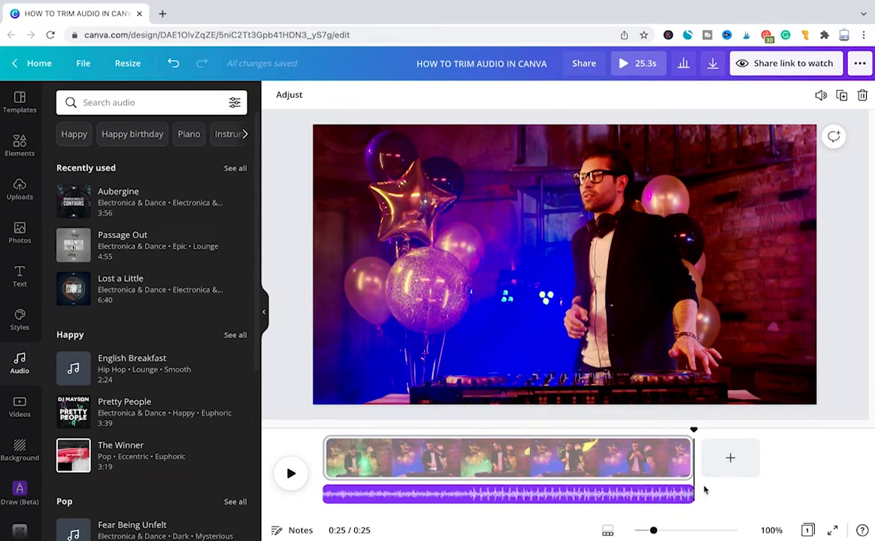
Select the music track and trim both its beginning and end, leaving a short middle segment
left_click(538, 493)
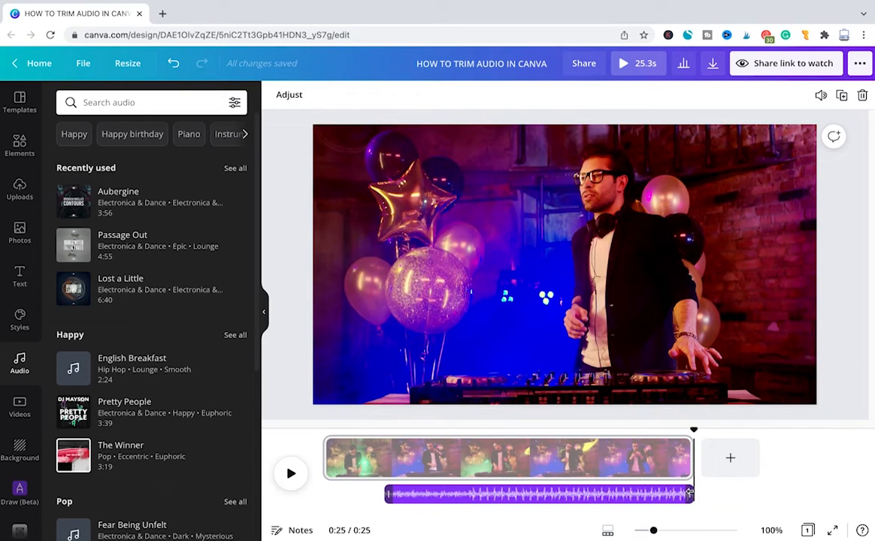
left_click_drag(689, 494, 697, 494)
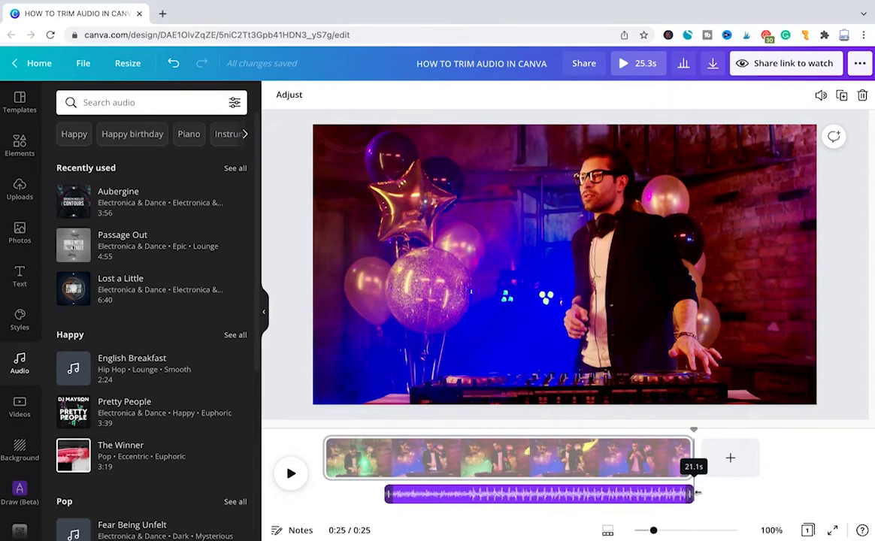
left_click_drag(695, 493, 641, 493)
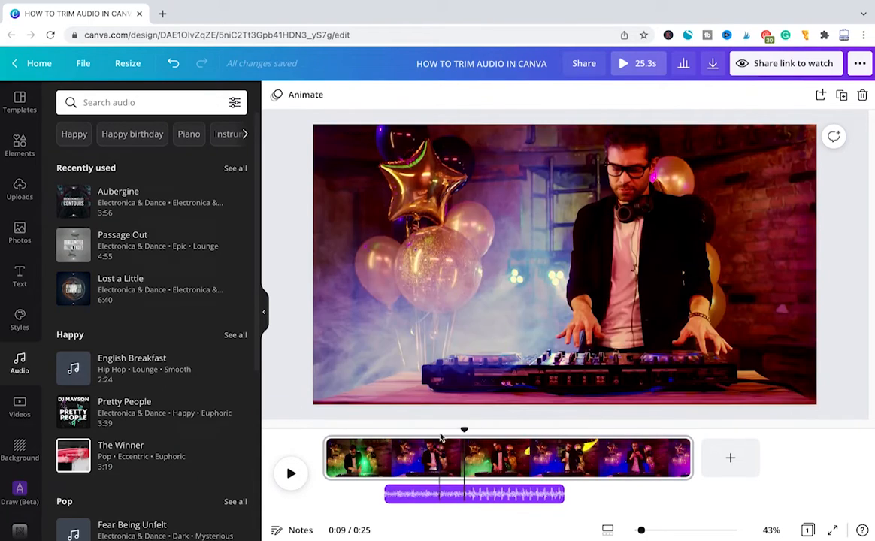
left_click(291, 474)
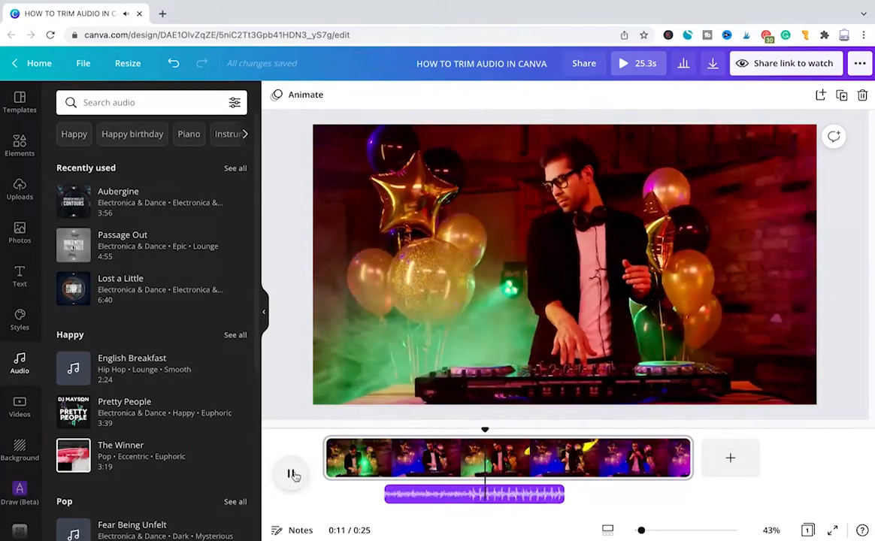
left_click(291, 474)
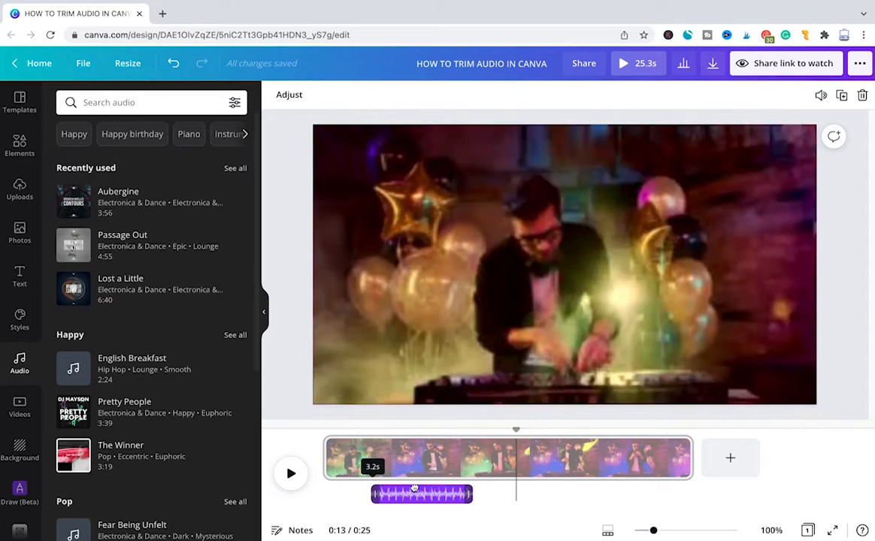
Drag the 6.9-second music clip to the timeline start, then play and pause to preview
left_click_drag(421, 493, 443, 493)
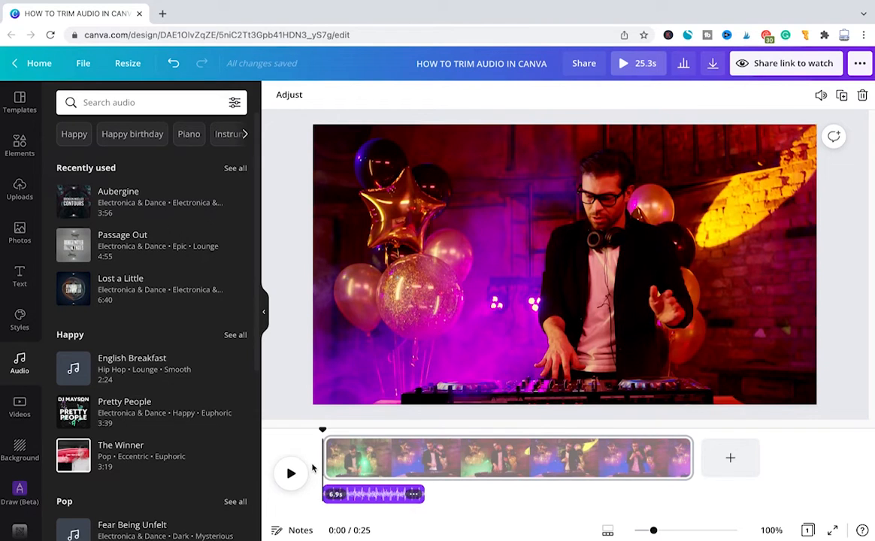
left_click(291, 472)
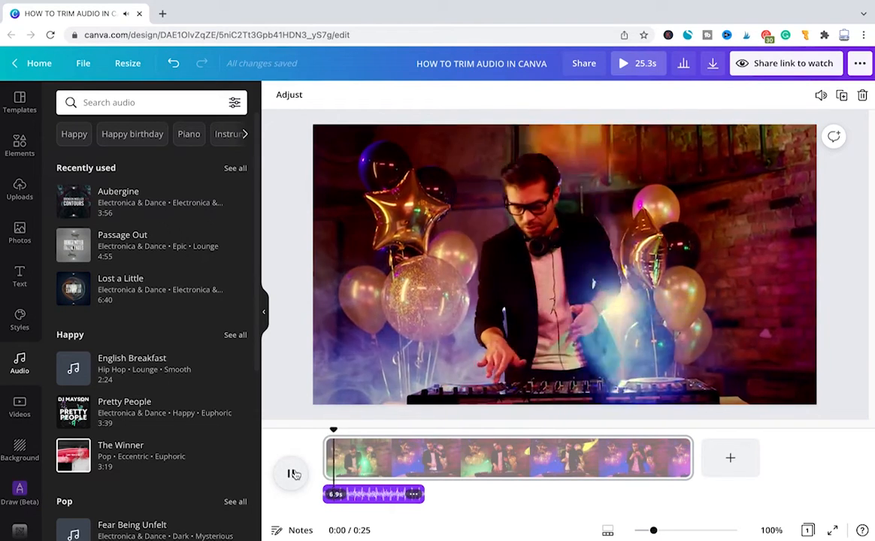
left_click(291, 472)
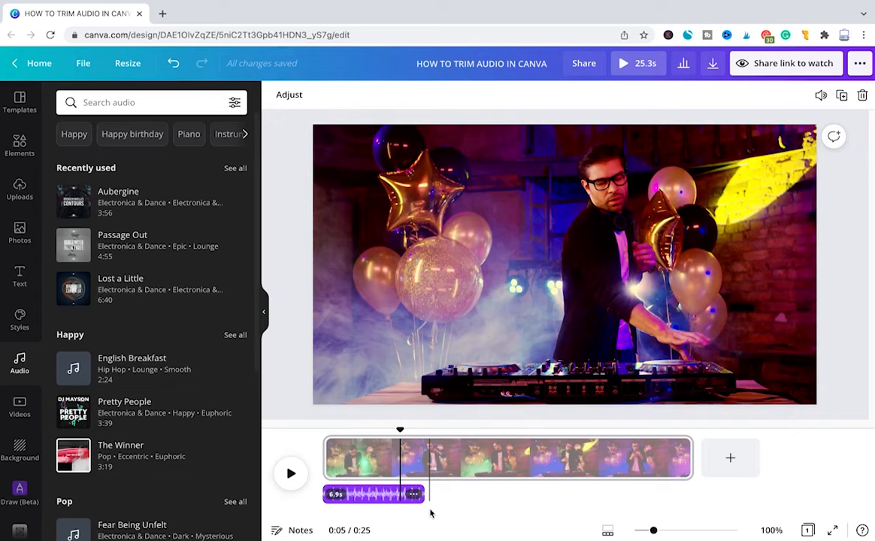
mouse_move(772, 180)
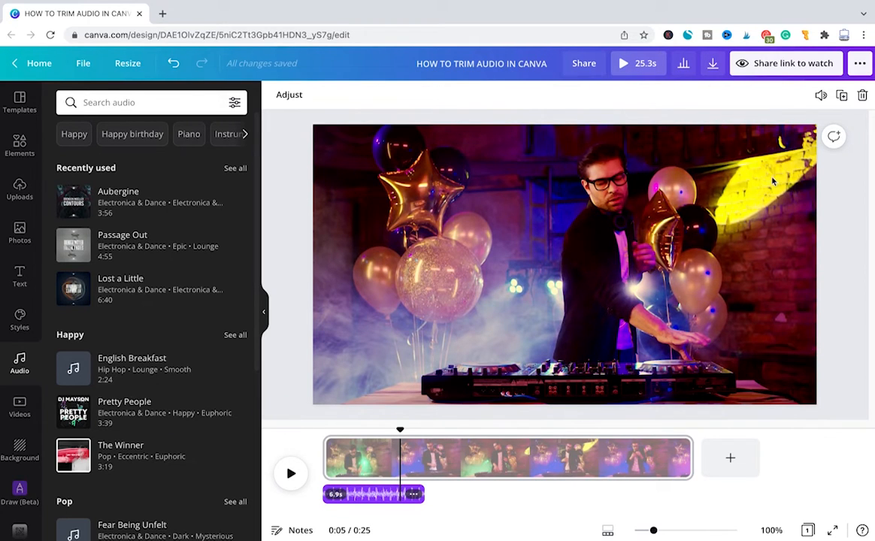
mouse_move(842, 95)
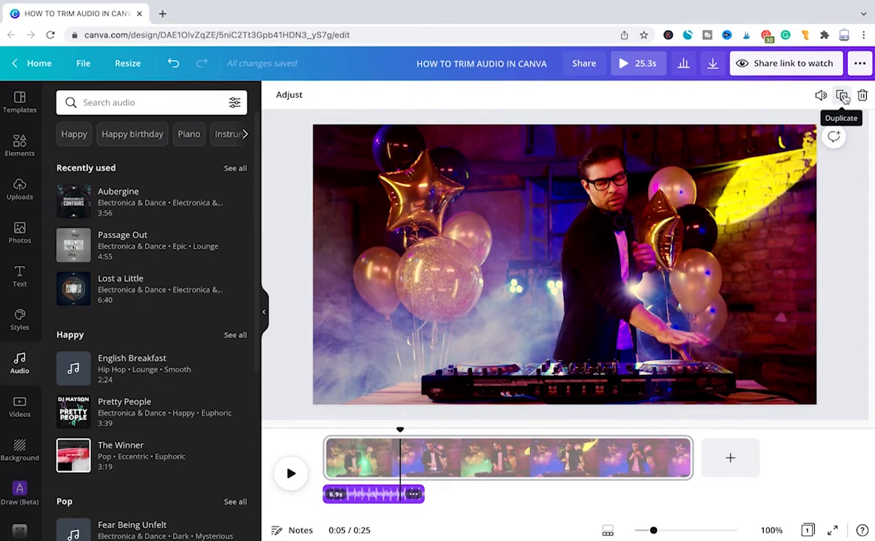
Duplicate the selected 6.9-second Aubergine music clip from the top toolbar
left_click(842, 95)
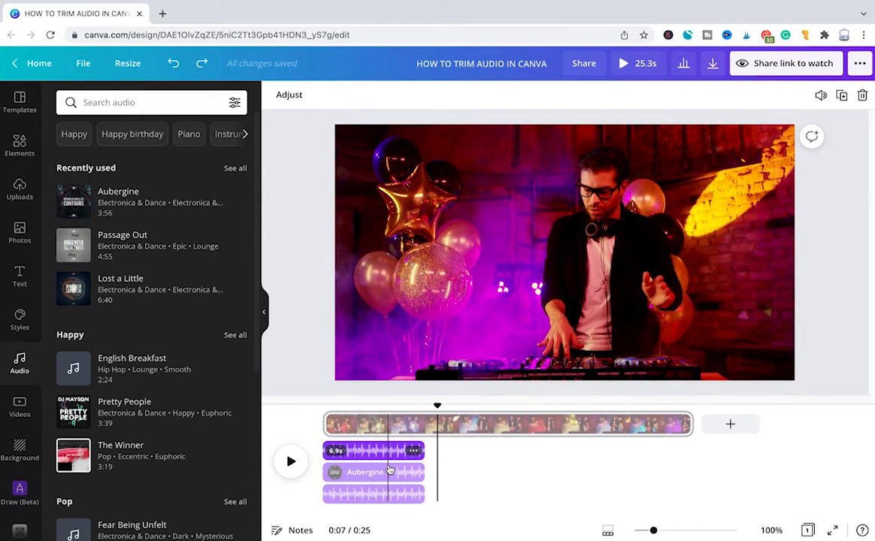